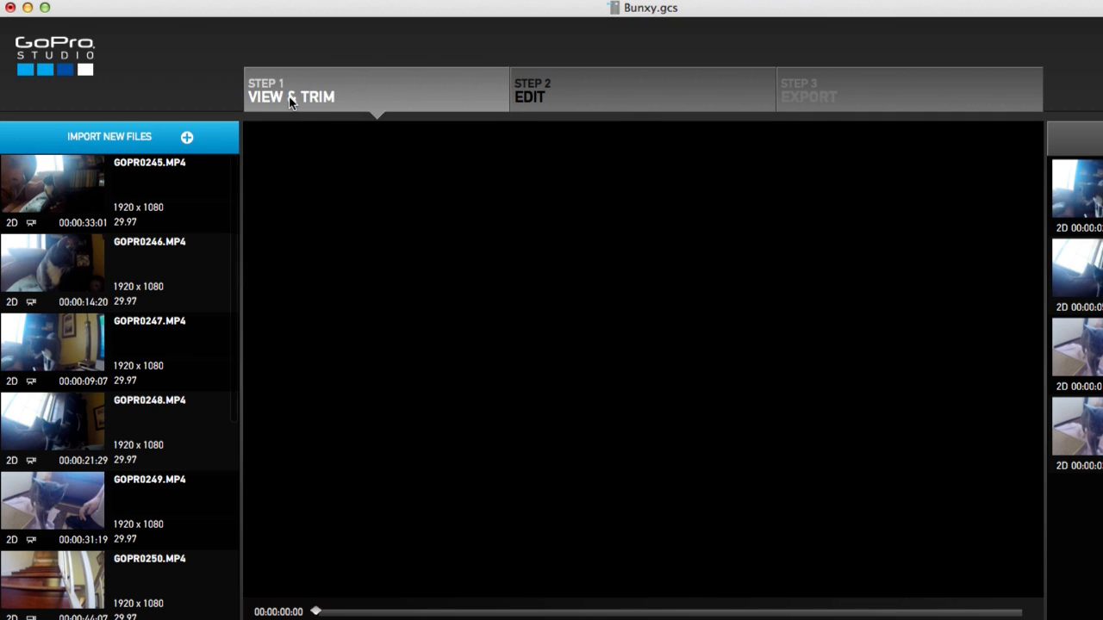
pyautogui.moveTo(279, 117)
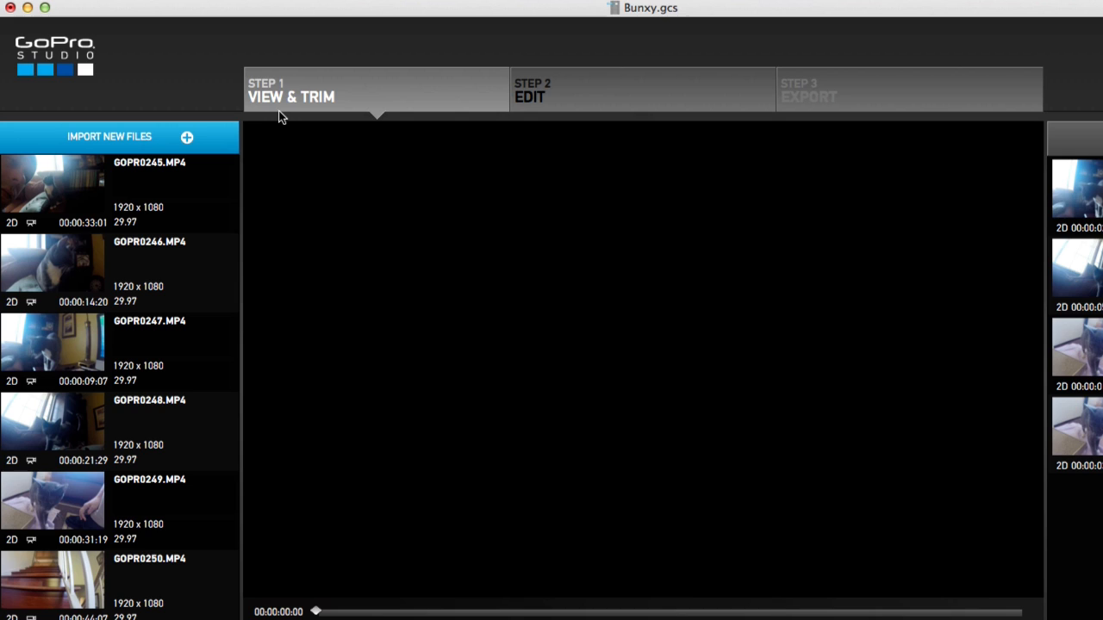
pyautogui.moveTo(138, 214)
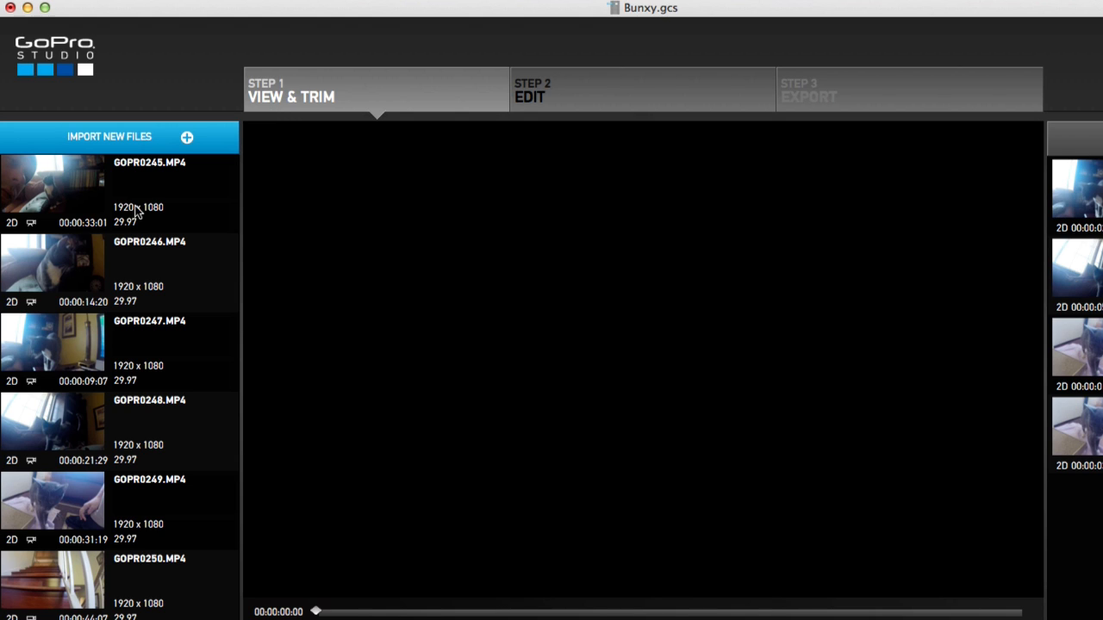
pyautogui.moveTo(520, 272)
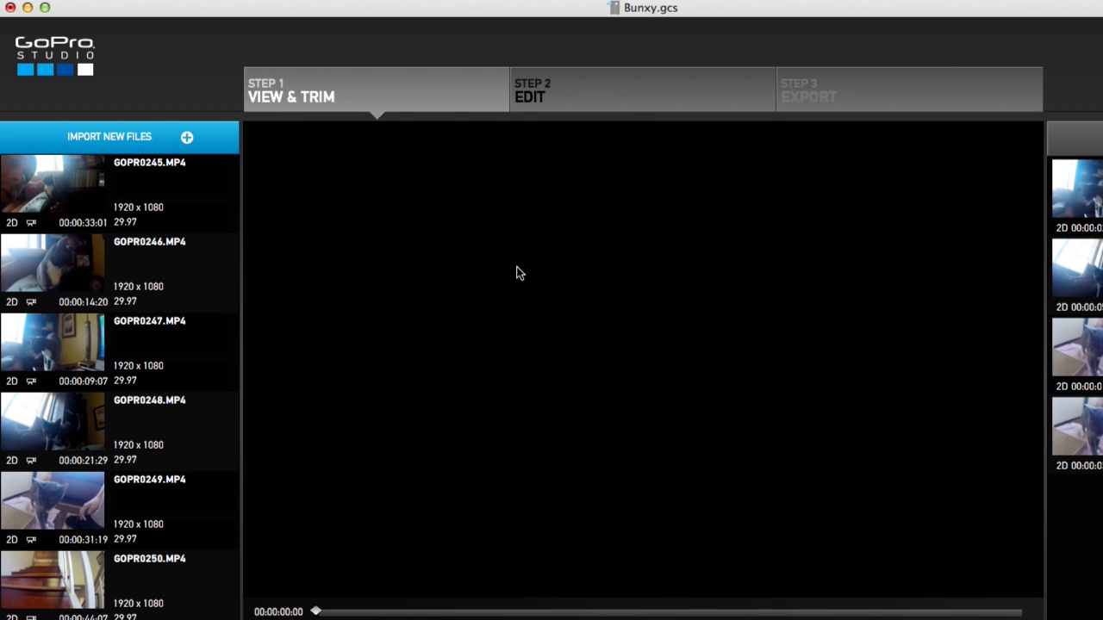
pyautogui.moveTo(612, 276)
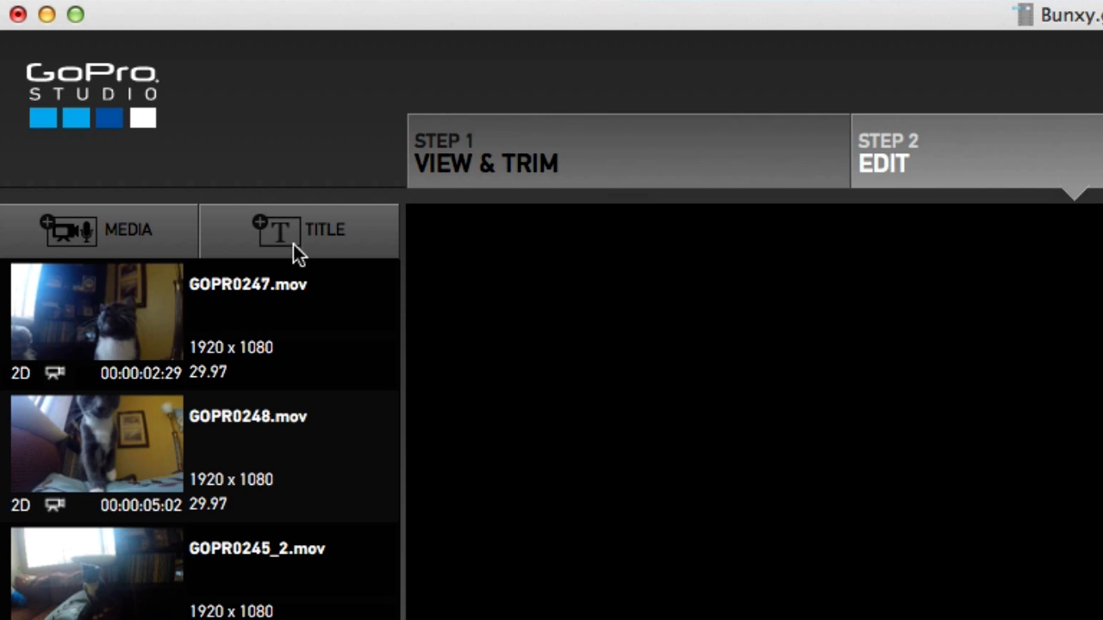
pyautogui.moveTo(326, 250)
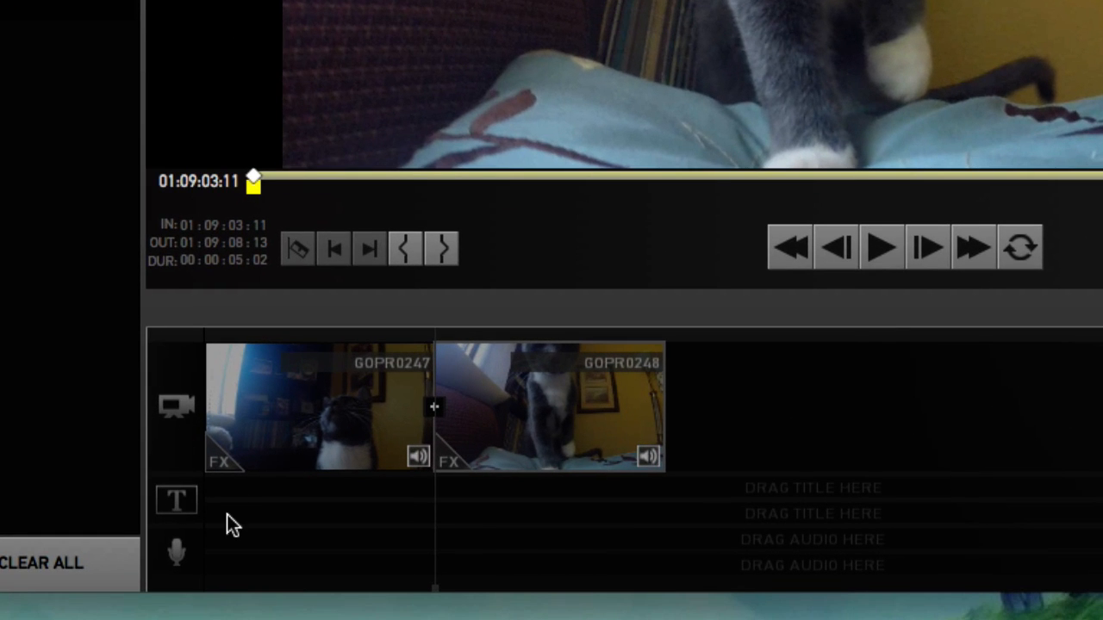
pyautogui.moveTo(186, 569)
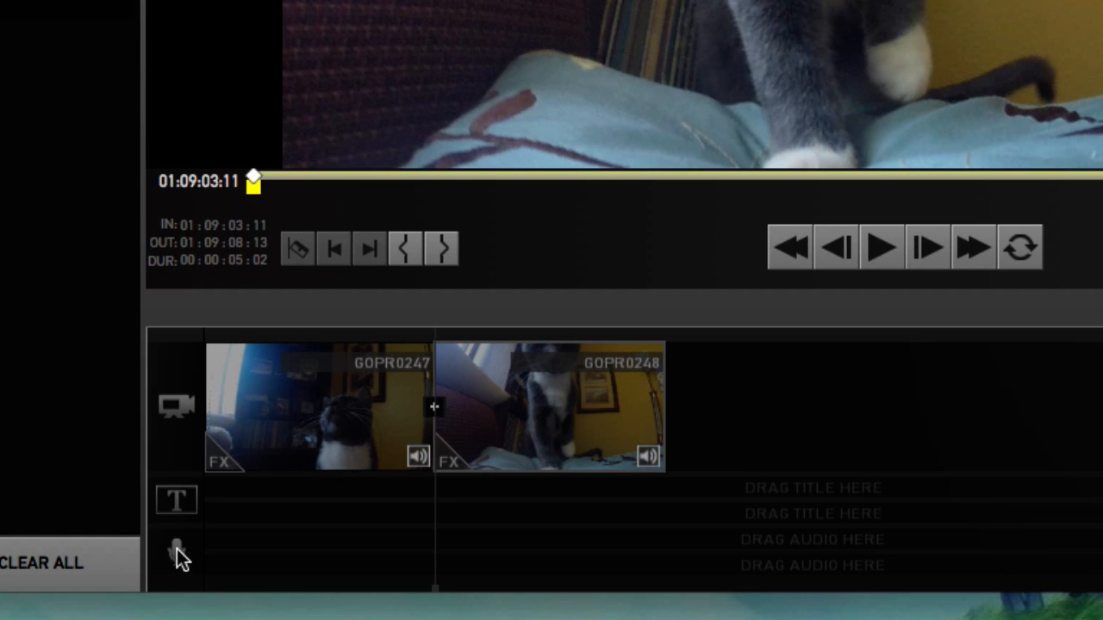
pyautogui.moveTo(235, 579)
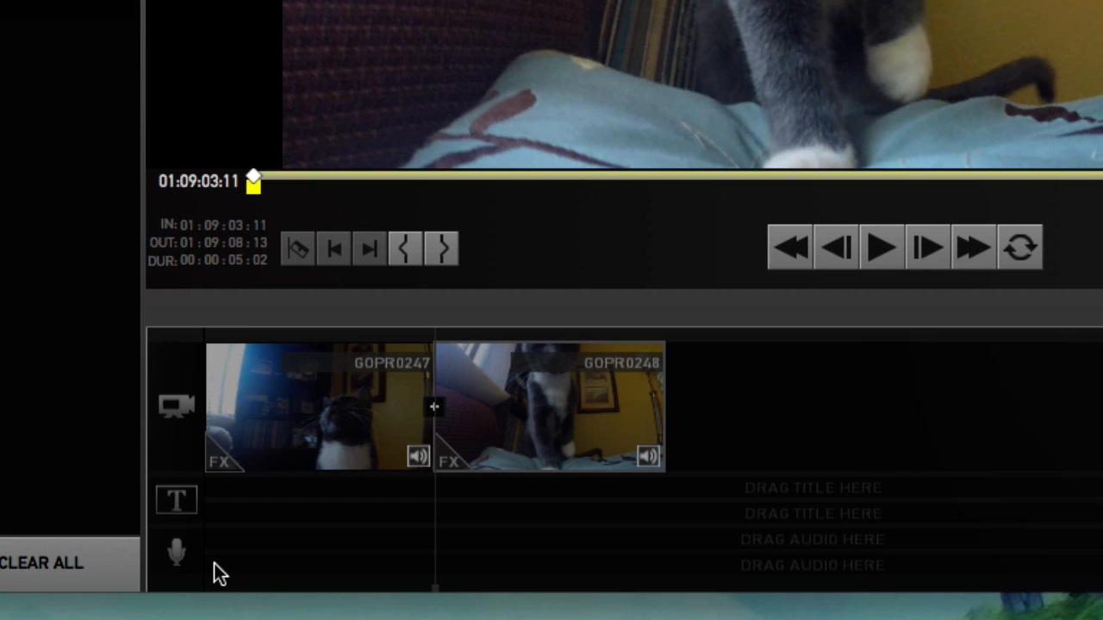
pyautogui.moveTo(48, 365)
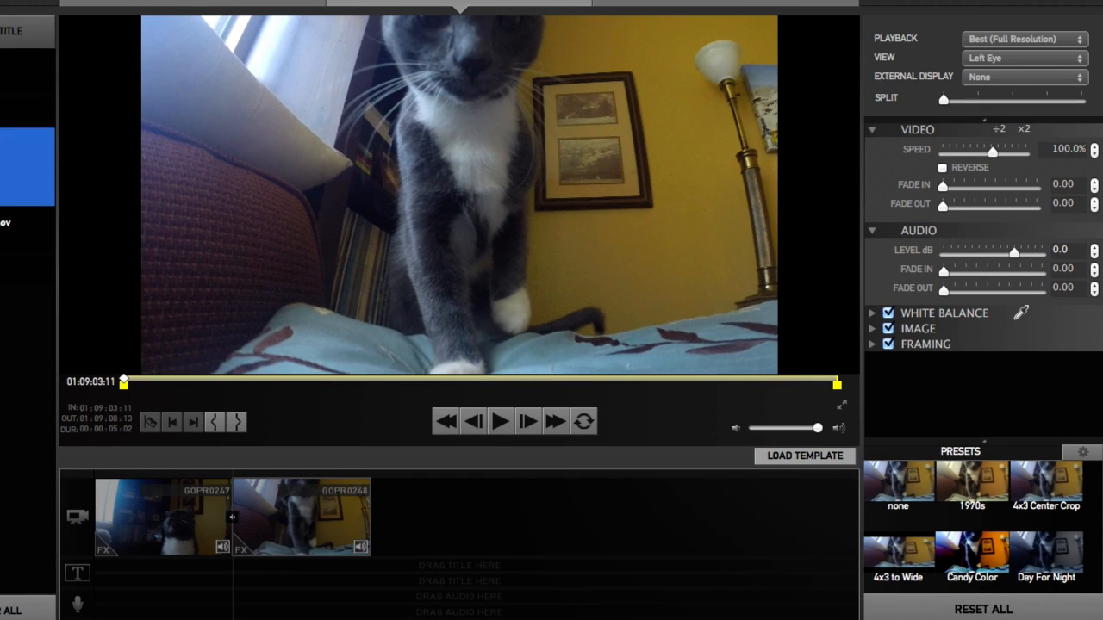
pyautogui.moveTo(124, 379); pyautogui.dragTo(541, 379)
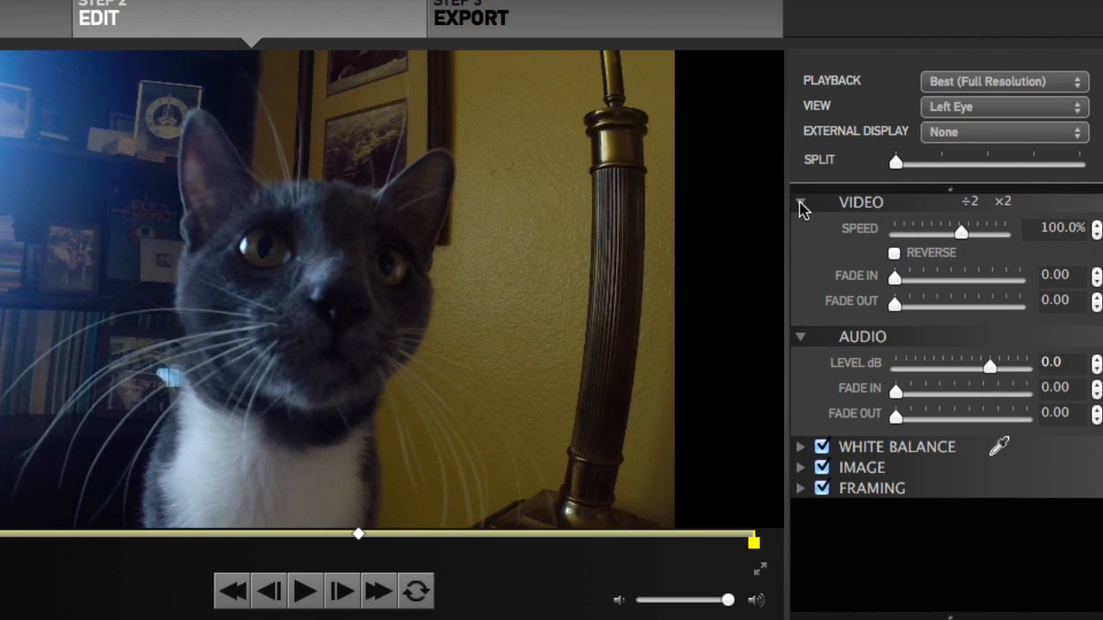
pyautogui.click(799, 203)
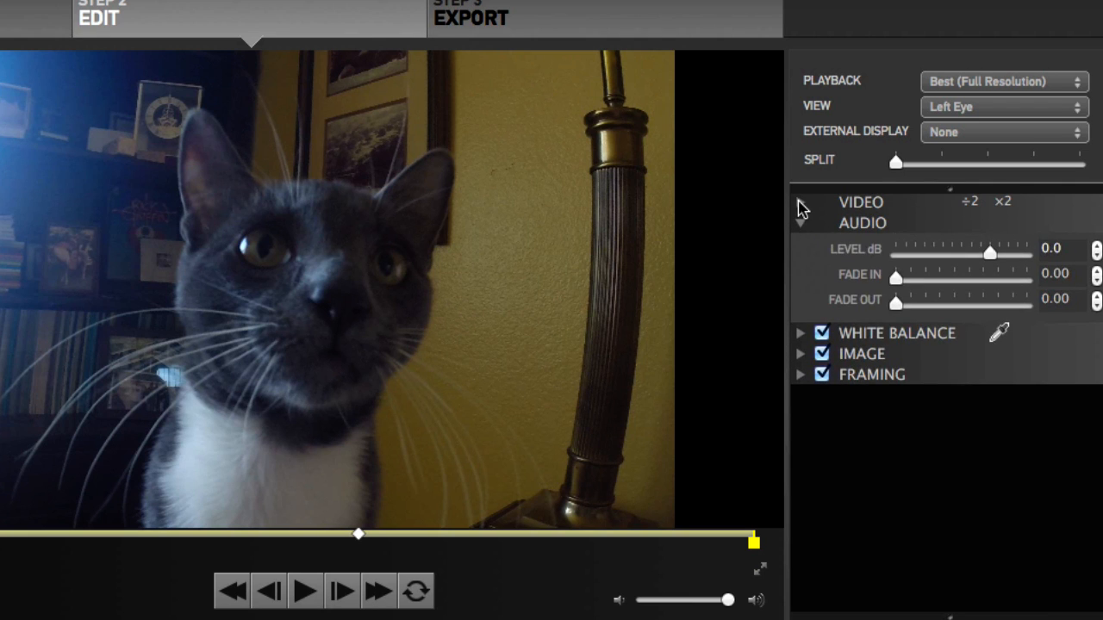
pyautogui.click(799, 202)
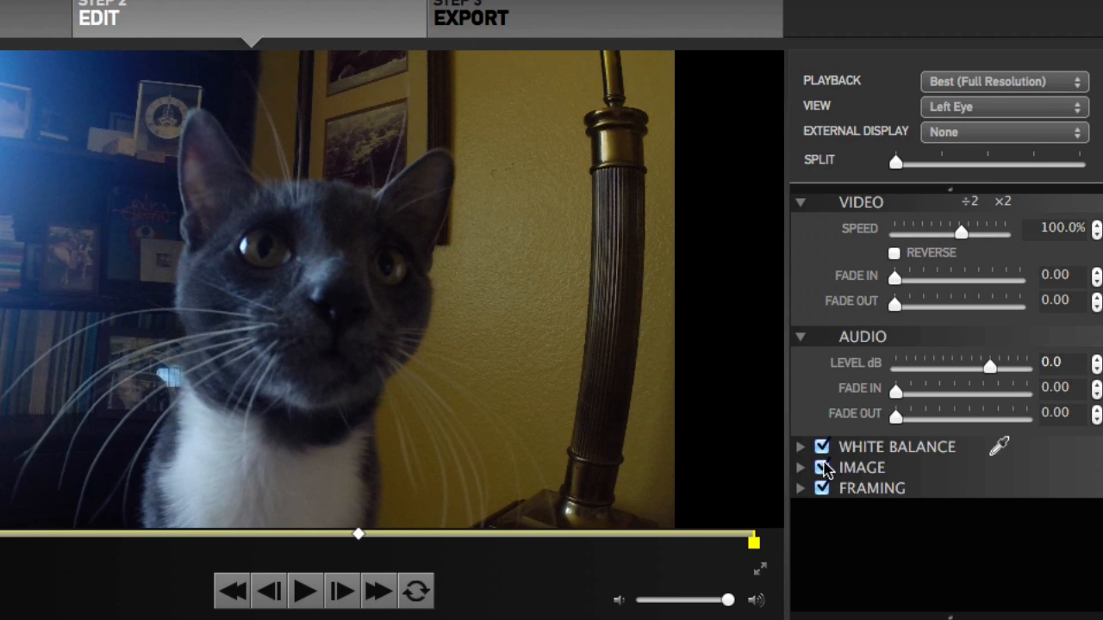
pyautogui.scroll(-3)
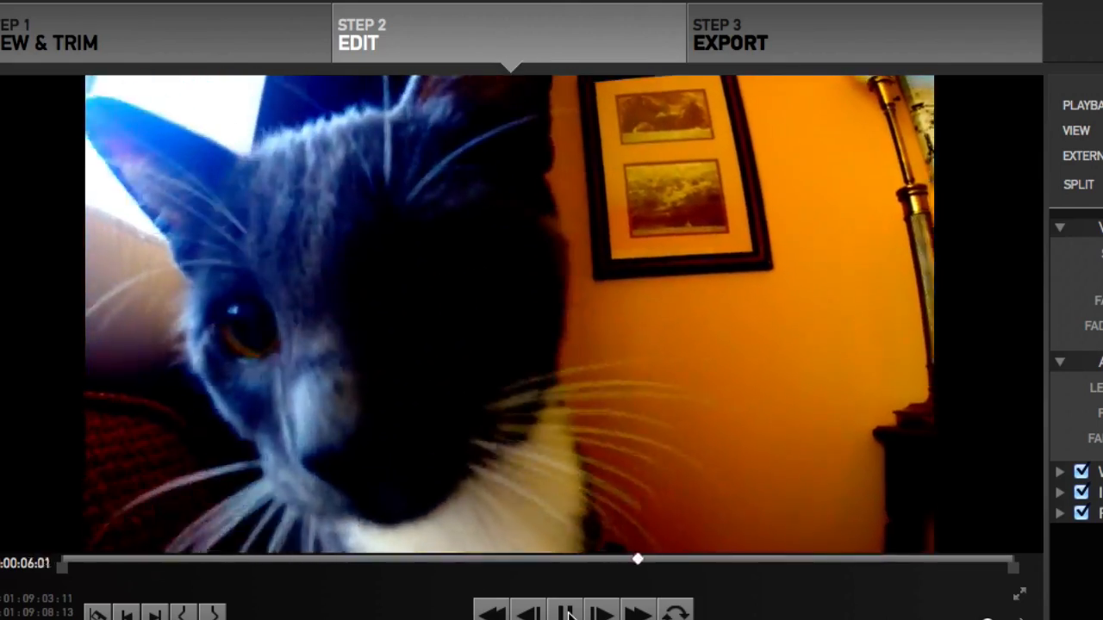
# Play the GOPR0247–GOPR0248 cat sequence from the start of the timeline in the preview.
pyautogui.click(568, 612)
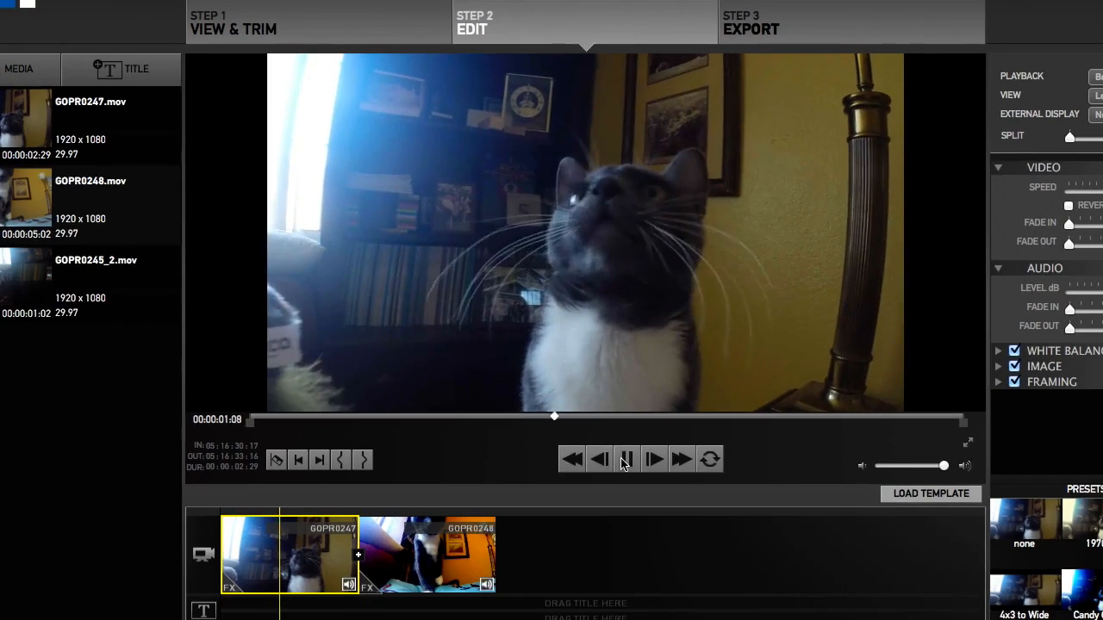
# Pause playback about a second and a half in, on the cat looking upward.
pyautogui.click(625, 459)
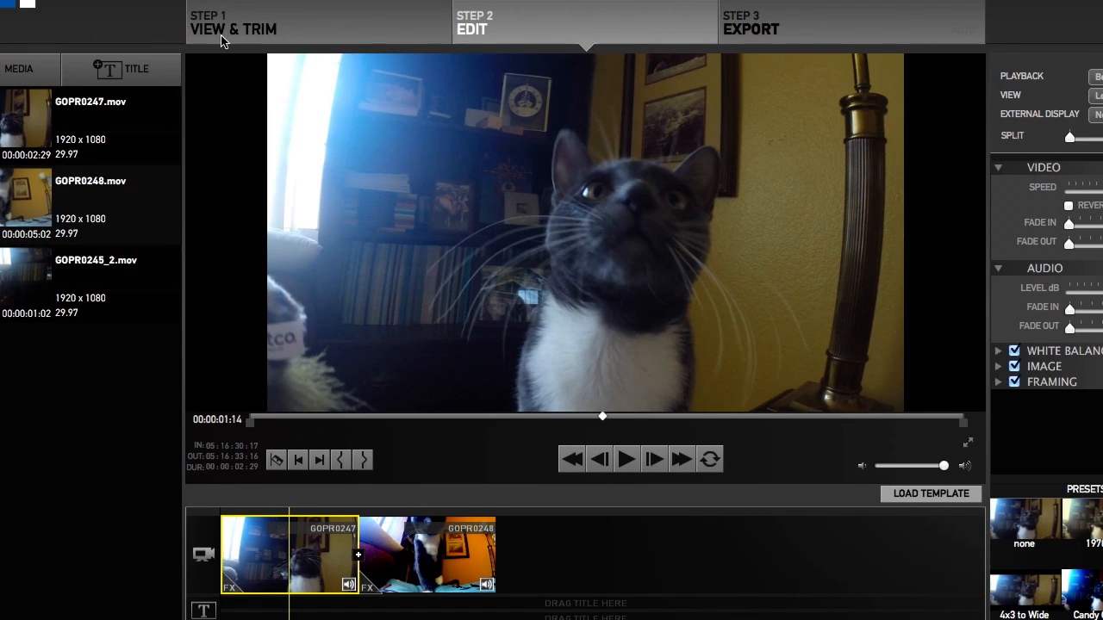
pyautogui.moveTo(208, 32)
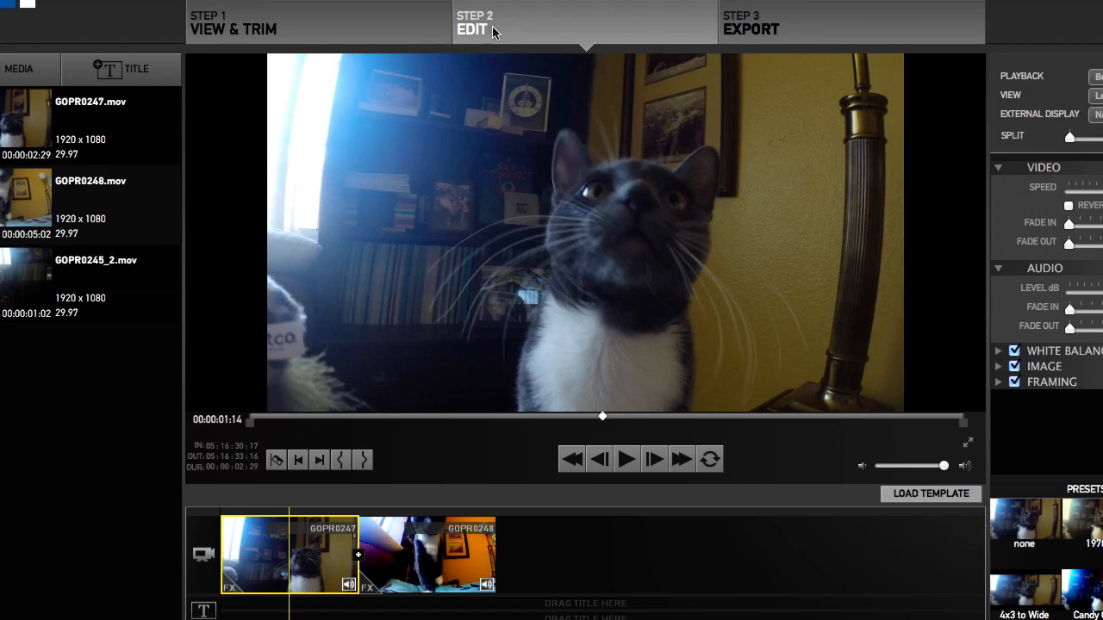
pyautogui.moveTo(447, 293)
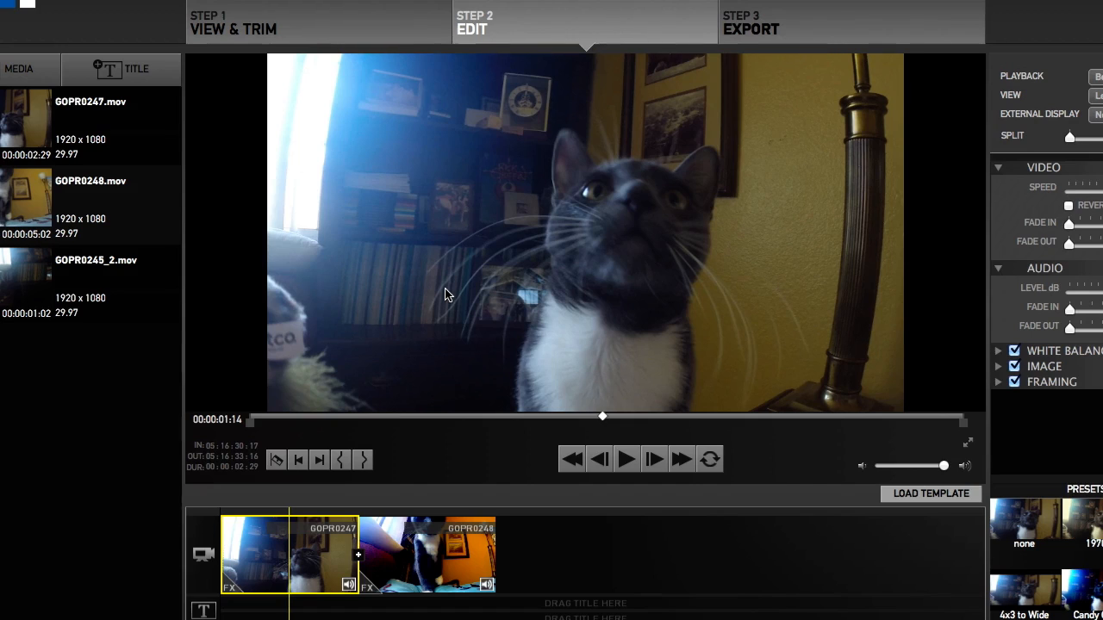
pyautogui.moveTo(338, 396)
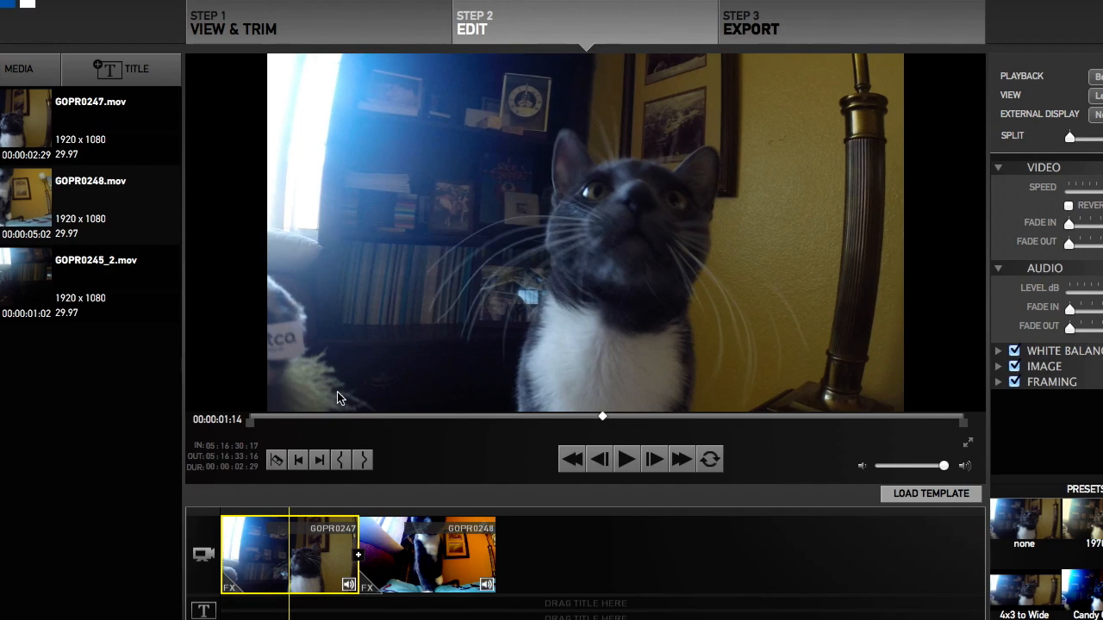